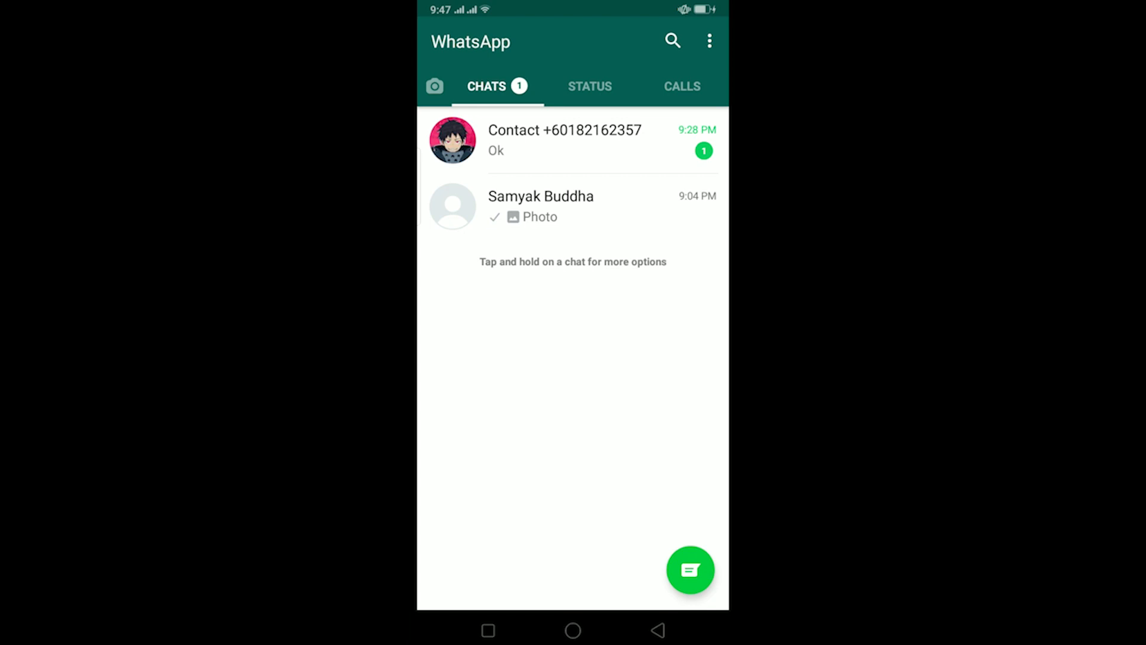
Step: Scan the WhatsApp Web QR code from the chat menu and switch to recent apps
left_click(709, 40)
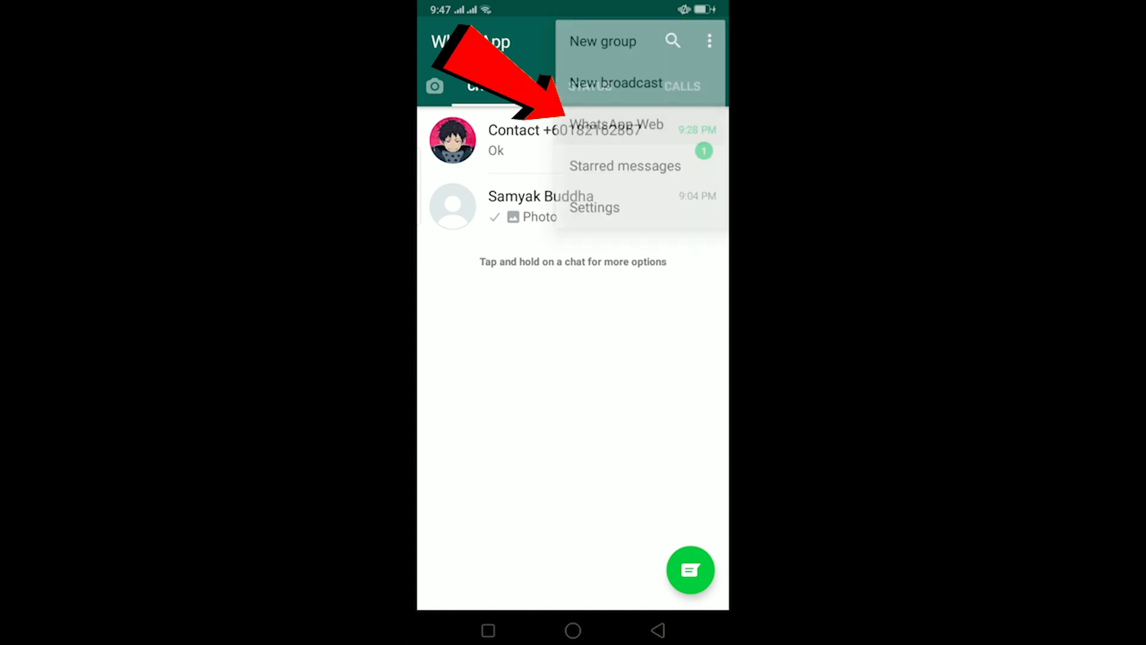
left_click(616, 124)
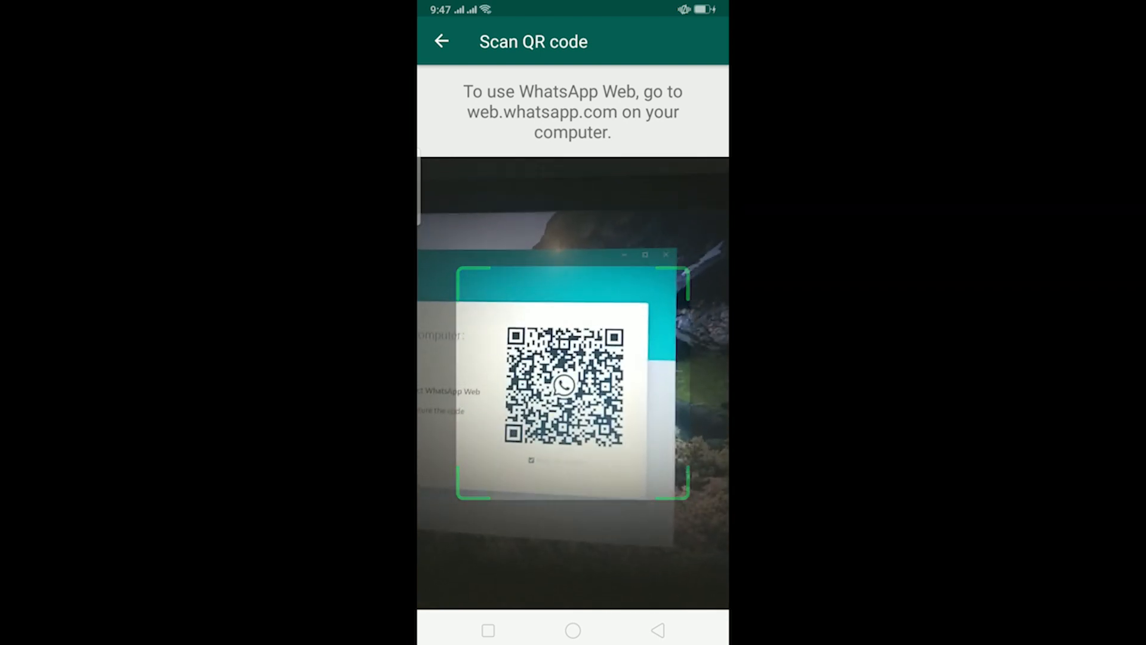
left_click(572, 630)
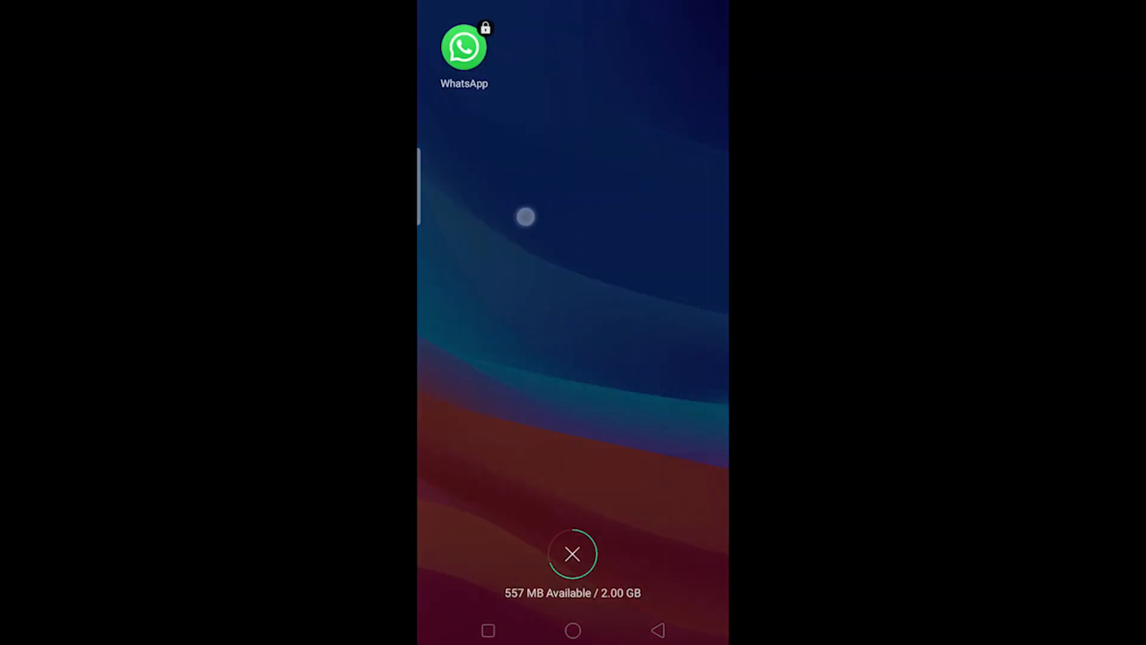
Step: Return to the home screen, leaving WhatsApp running in the background
left_click(572, 553)
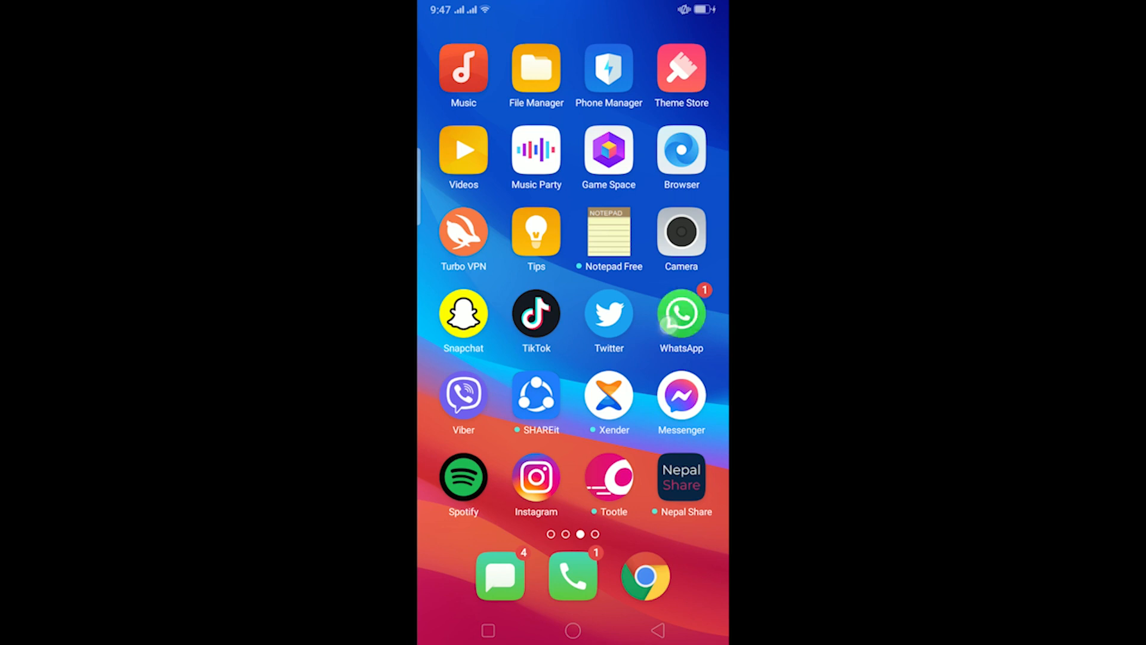
Step: Reopen WhatsApp from the recent apps overview
left_click(680, 312)
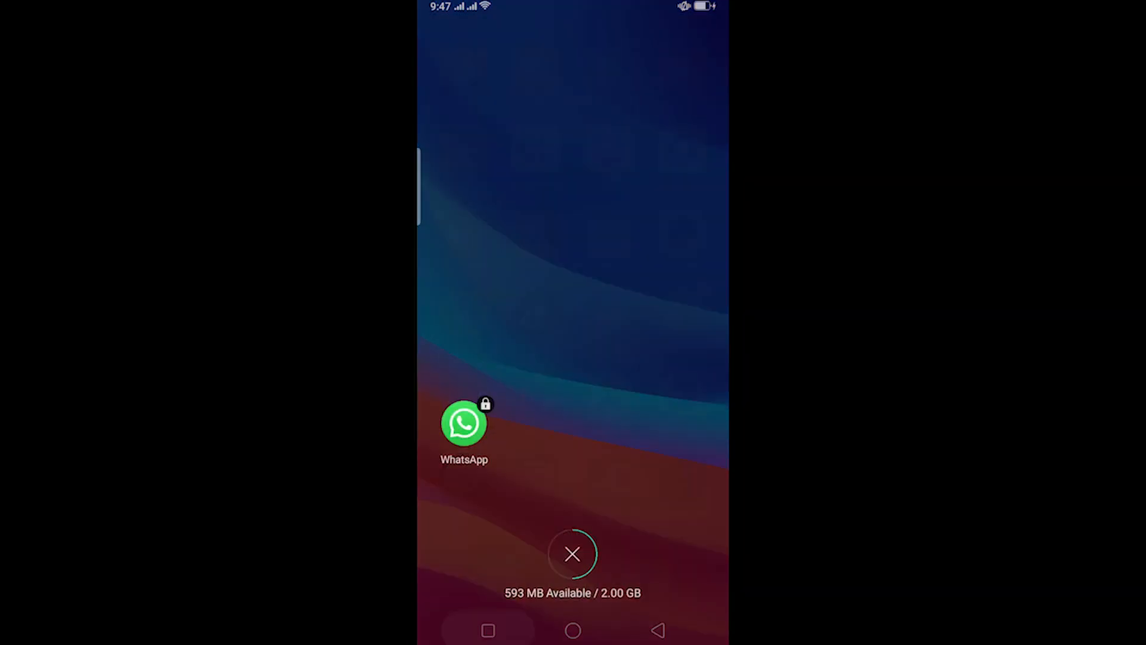
left_click(464, 424)
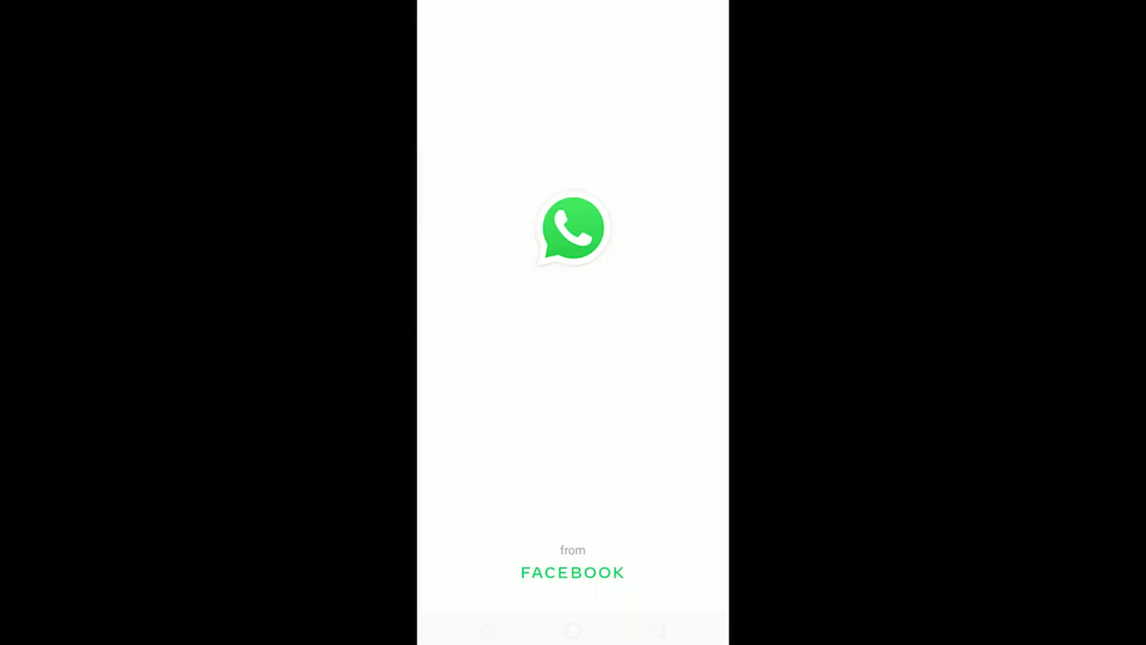